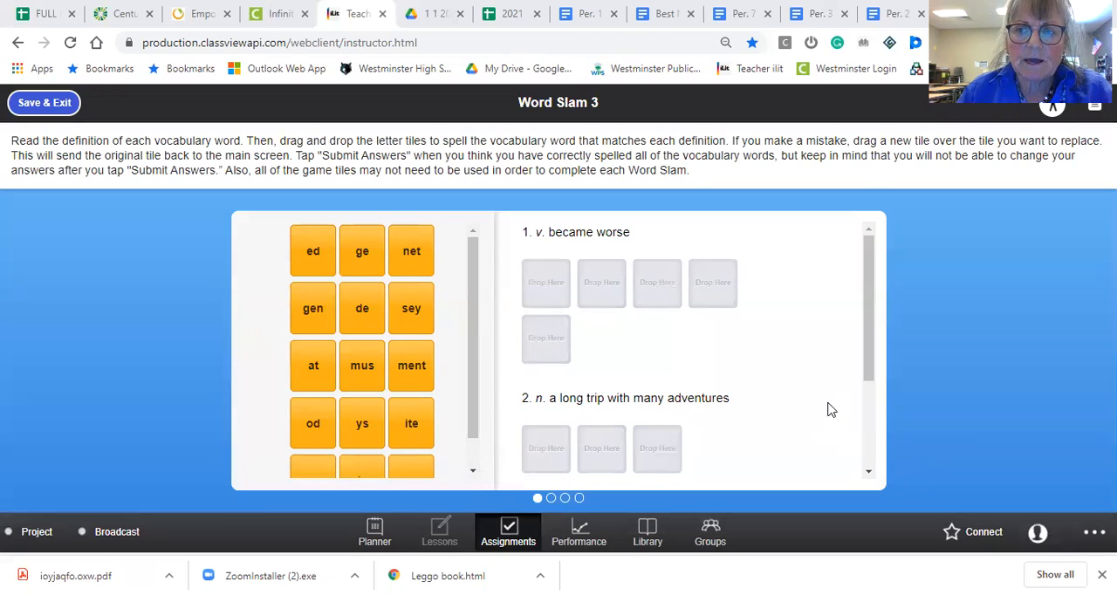
pyautogui.moveTo(826, 412)
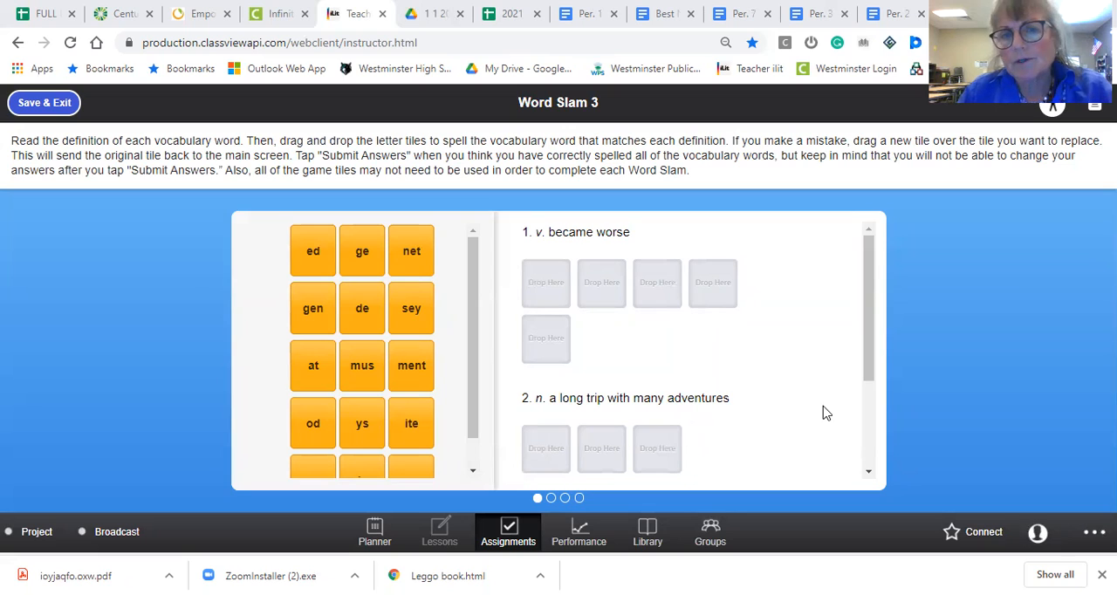
pyautogui.moveTo(795, 386)
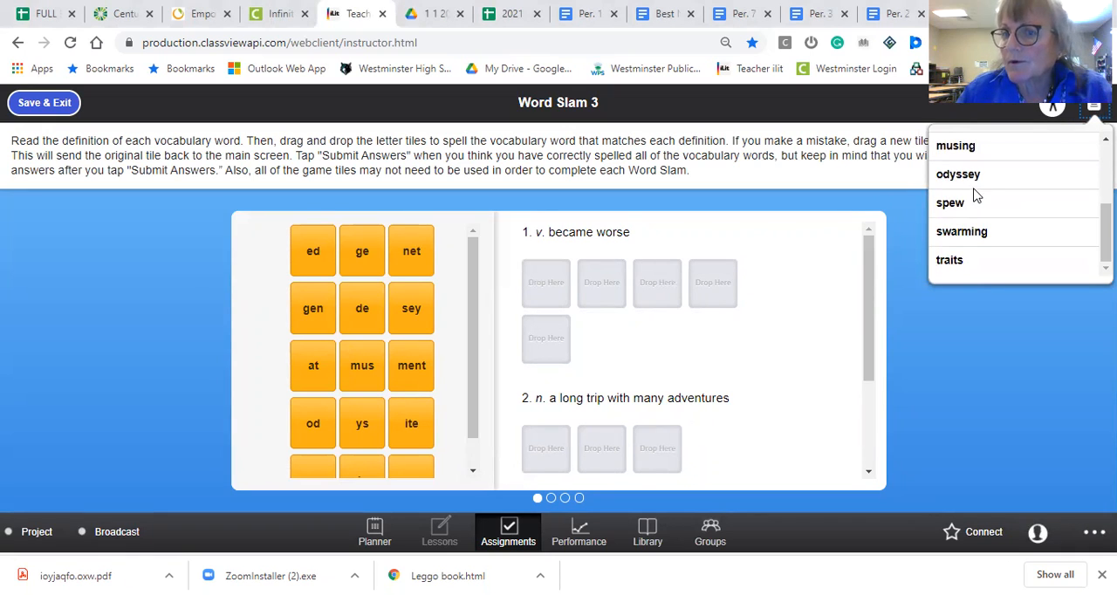
pyautogui.moveTo(1046, 201)
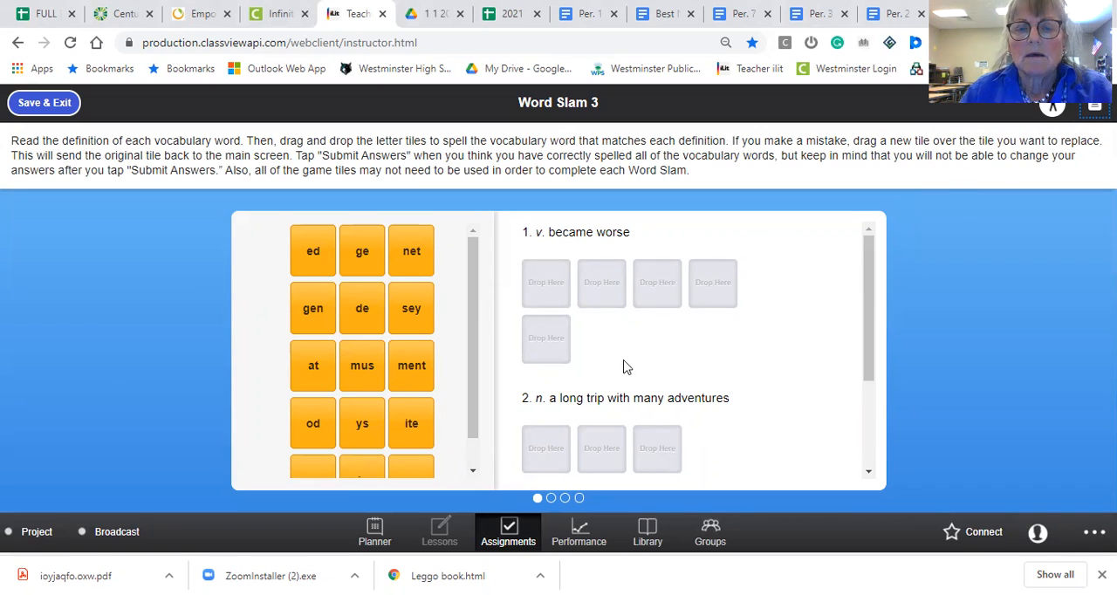
pyautogui.moveTo(627, 283)
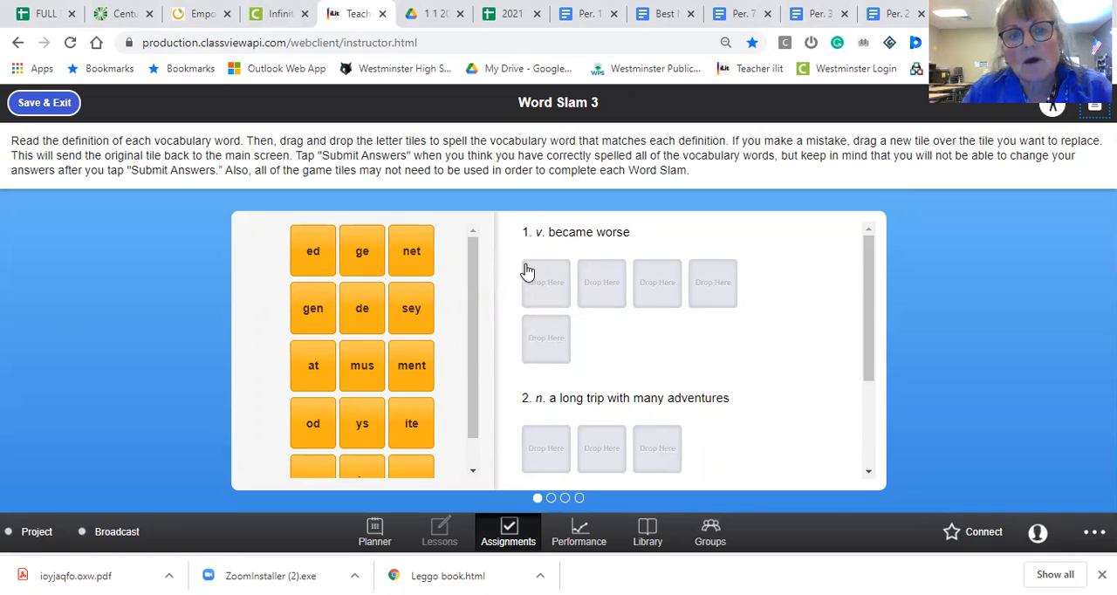
# Step: Place the ge and gen tiles into item 1's answer slots for 'became worse'
pyautogui.moveTo(361, 251); pyautogui.dragTo(545, 282)
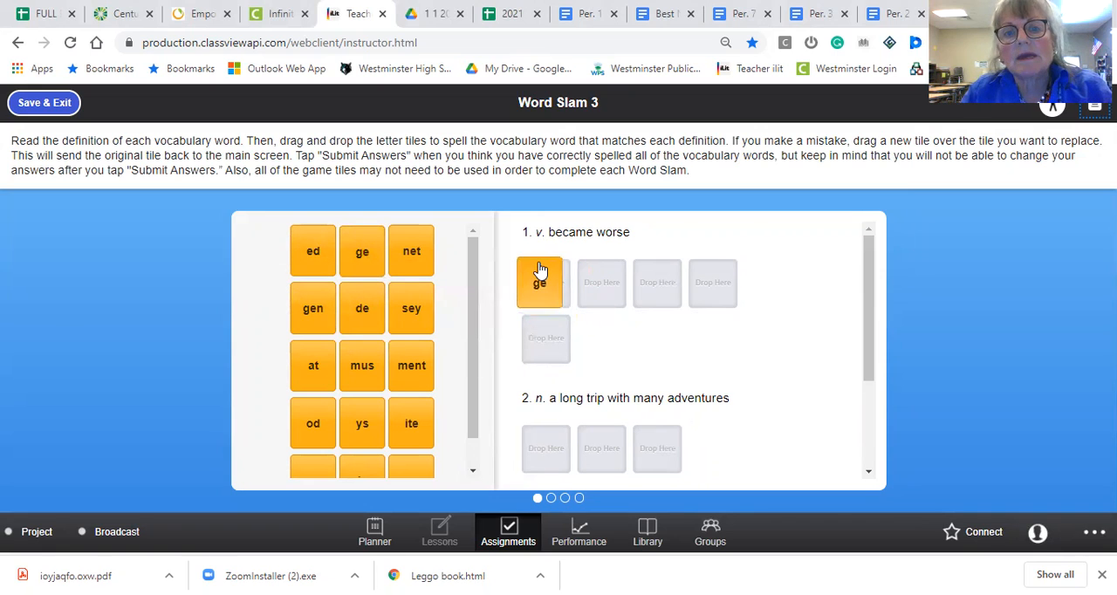
pyautogui.moveTo(539, 282); pyautogui.dragTo(545, 284)
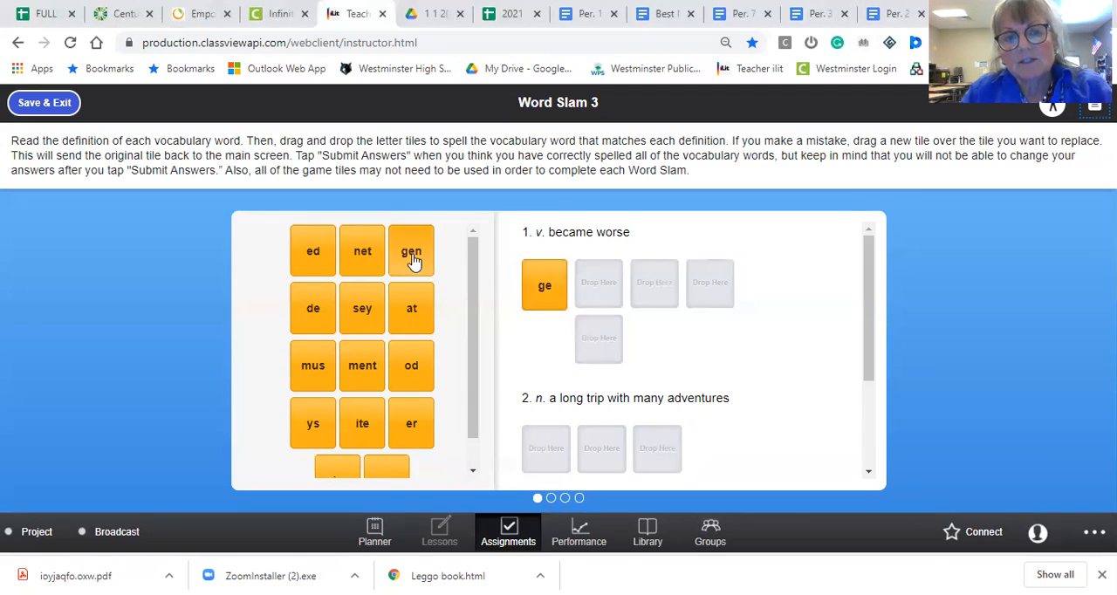
pyautogui.moveTo(411, 251); pyautogui.dragTo(598, 285)
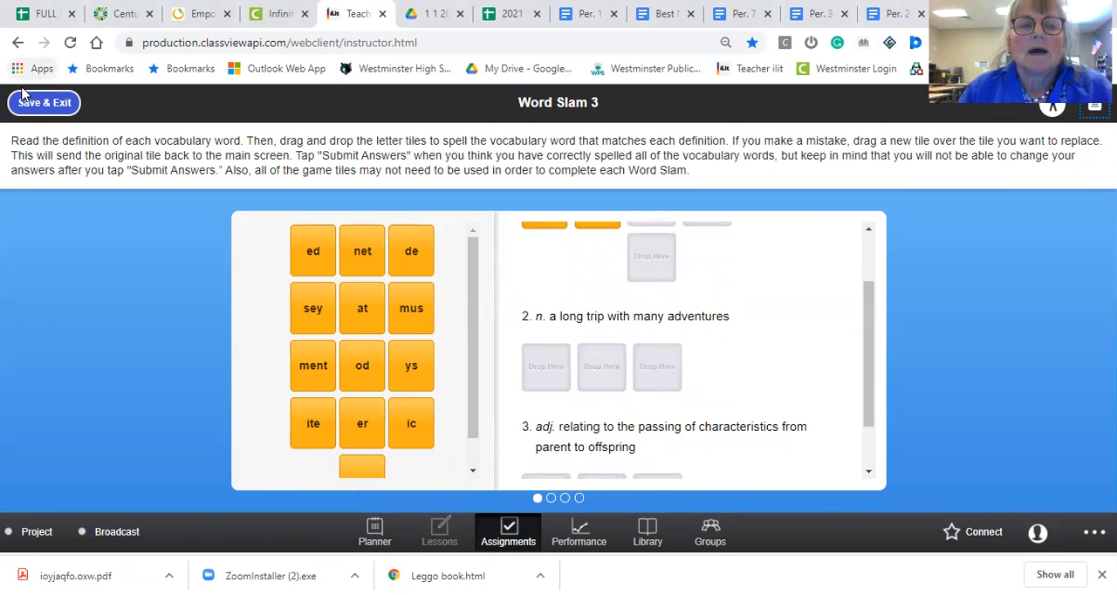
# Step: Save and exit Word Slam 3 to the assignments grid
pyautogui.click(44, 102)
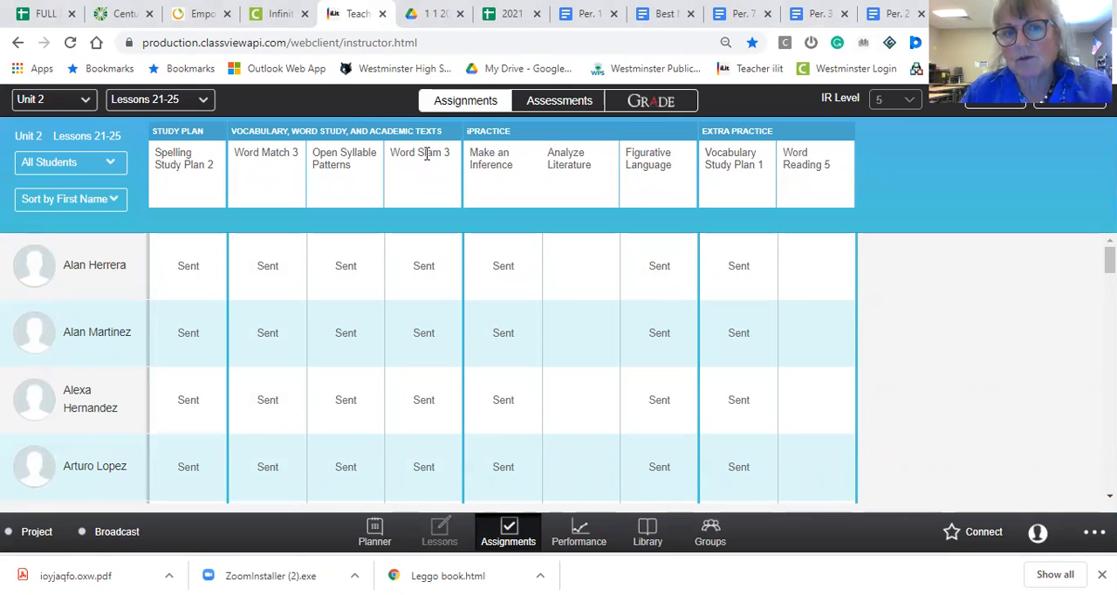
pyautogui.moveTo(436, 168)
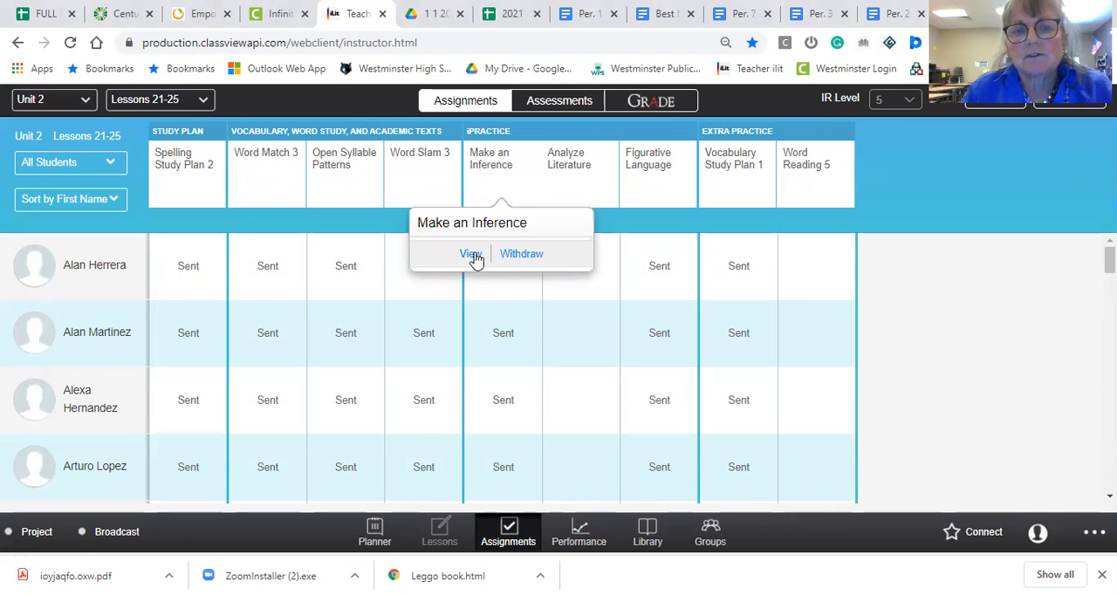
# Step: View the Make an Inference activity and scroll through the Chase paragraph
pyautogui.click(470, 254)
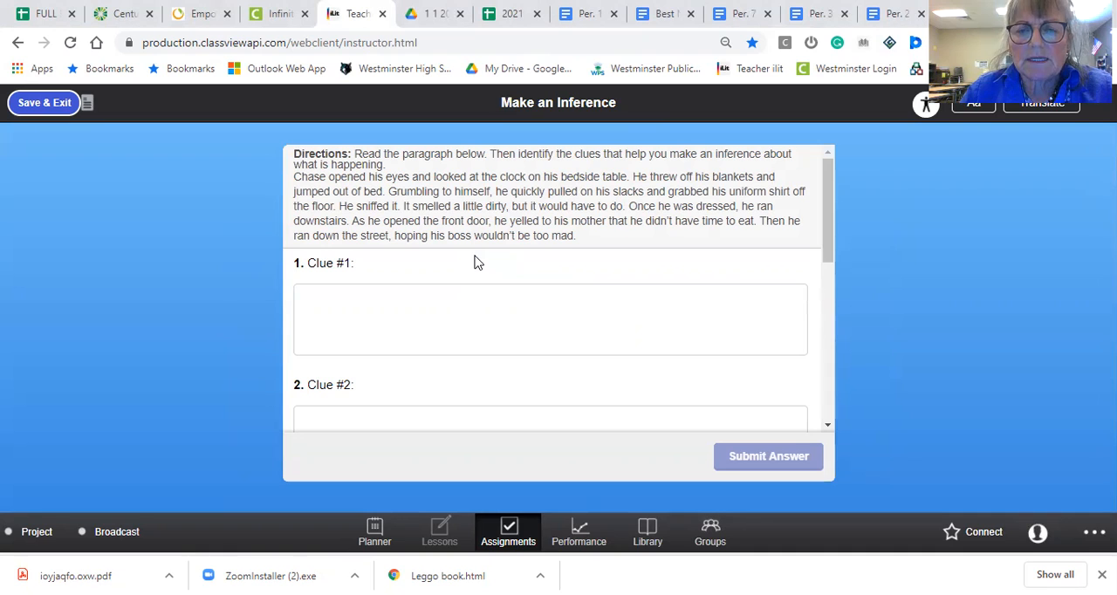
pyautogui.moveTo(441, 202)
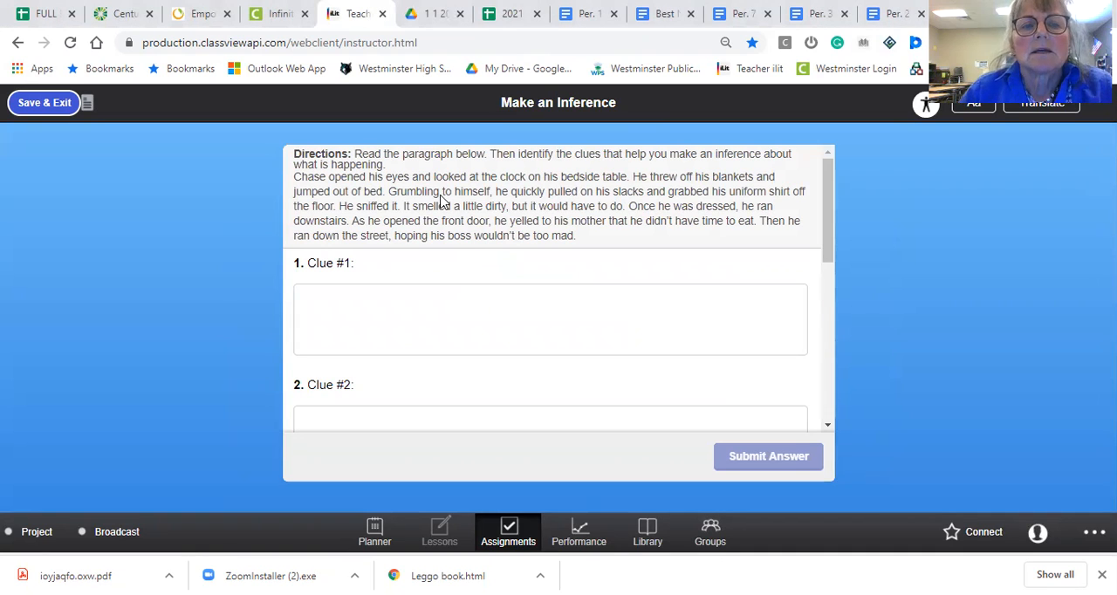
pyautogui.moveTo(594, 247)
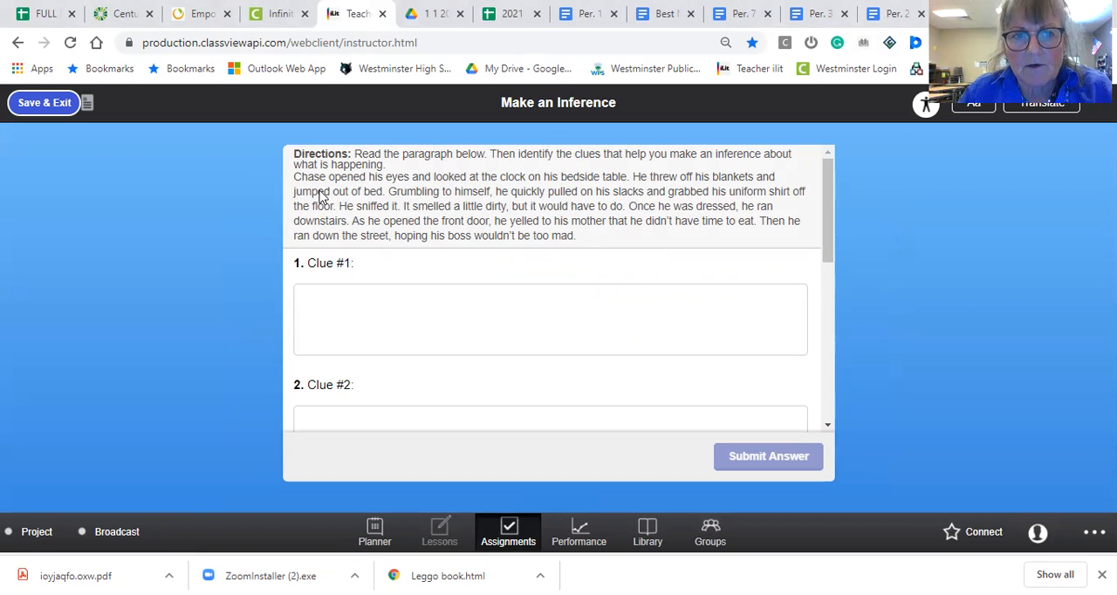
pyautogui.moveTo(535, 196)
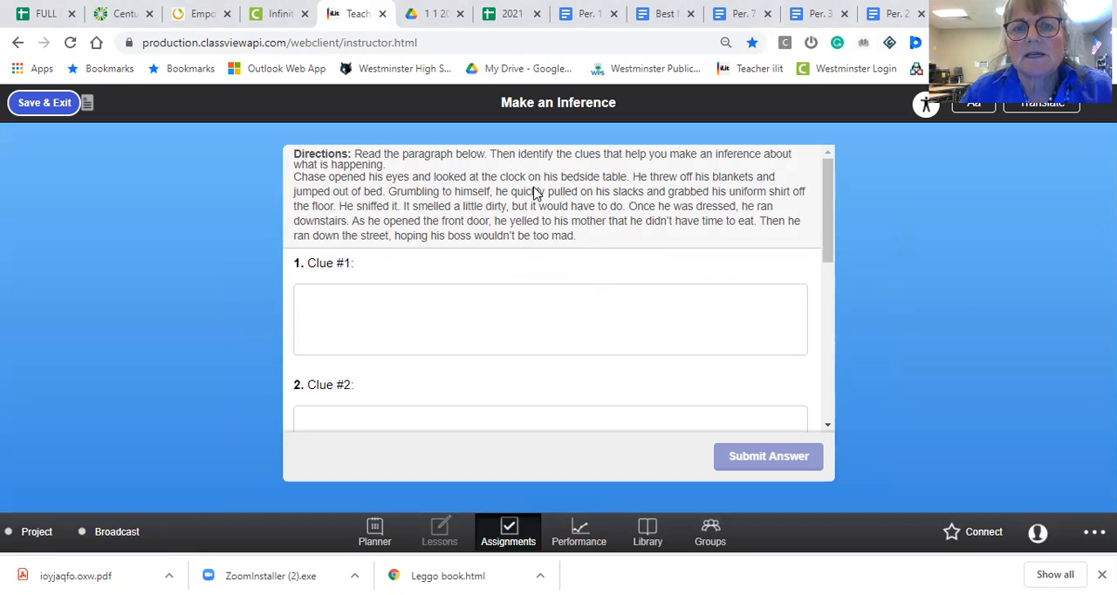
pyautogui.moveTo(629, 190)
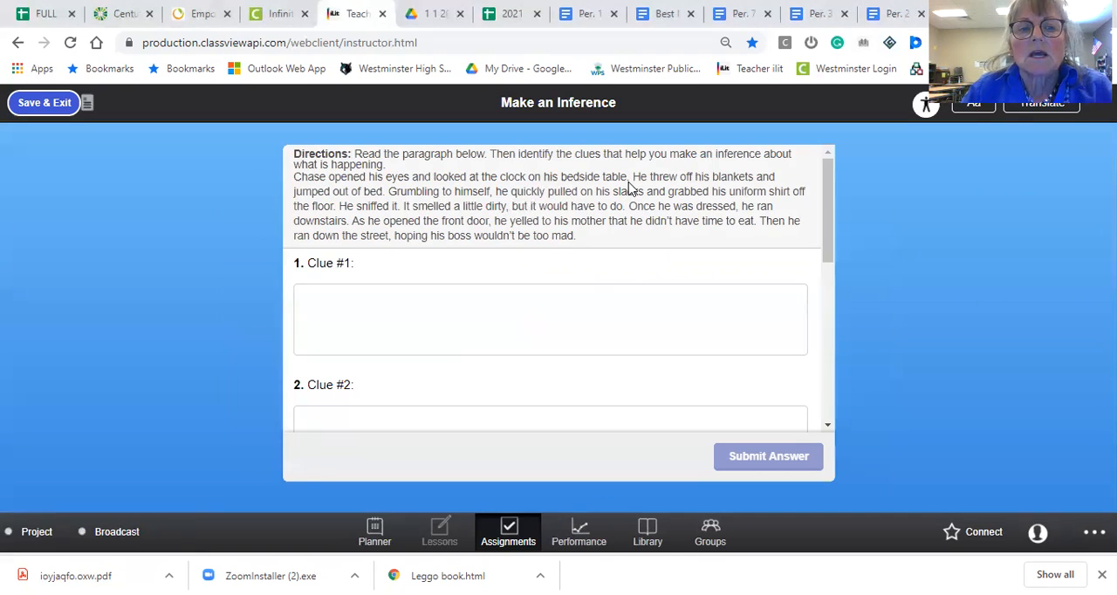
pyautogui.scroll(-3)
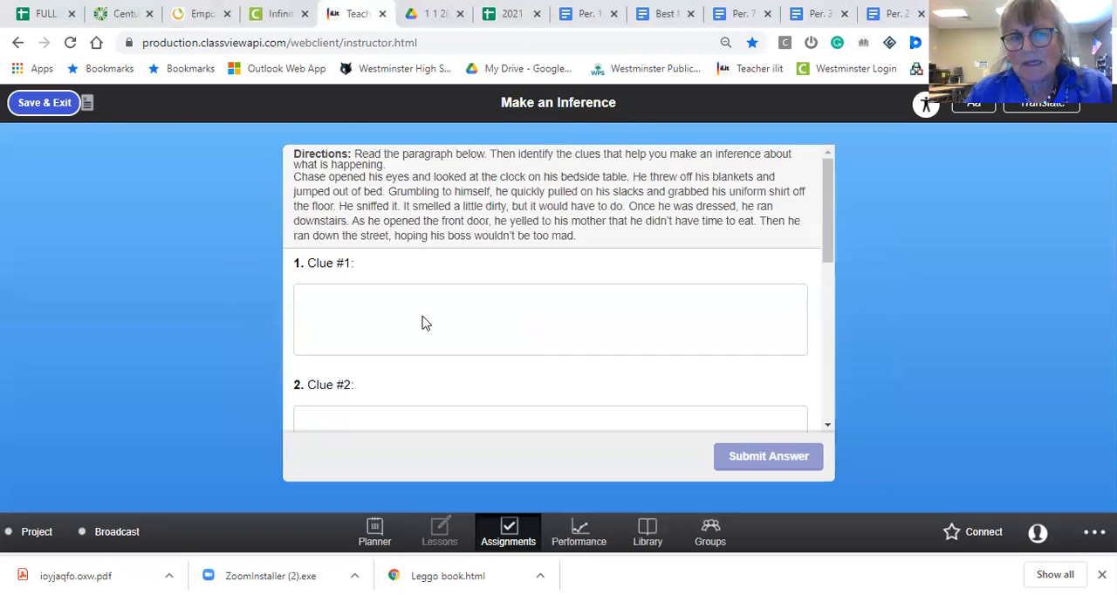
pyautogui.moveTo(664, 186)
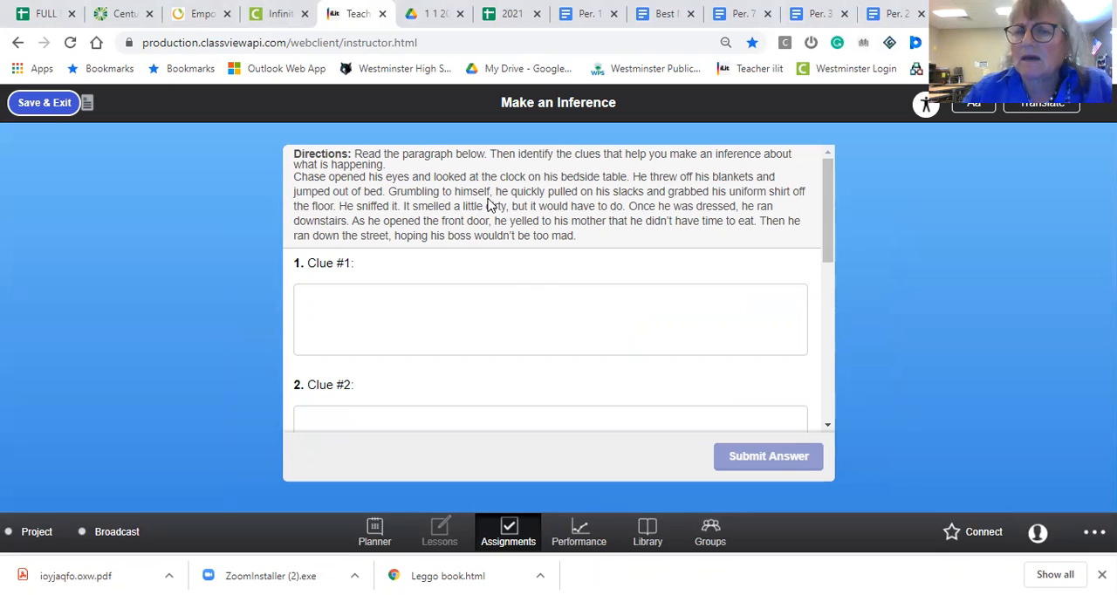
pyautogui.moveTo(581, 206)
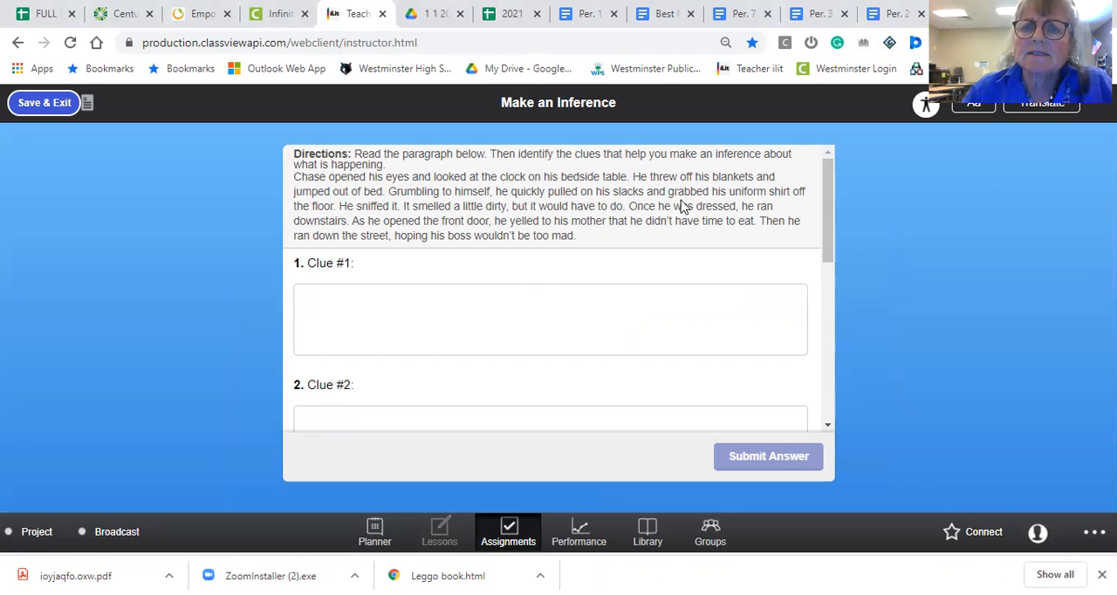
pyautogui.moveTo(788, 210)
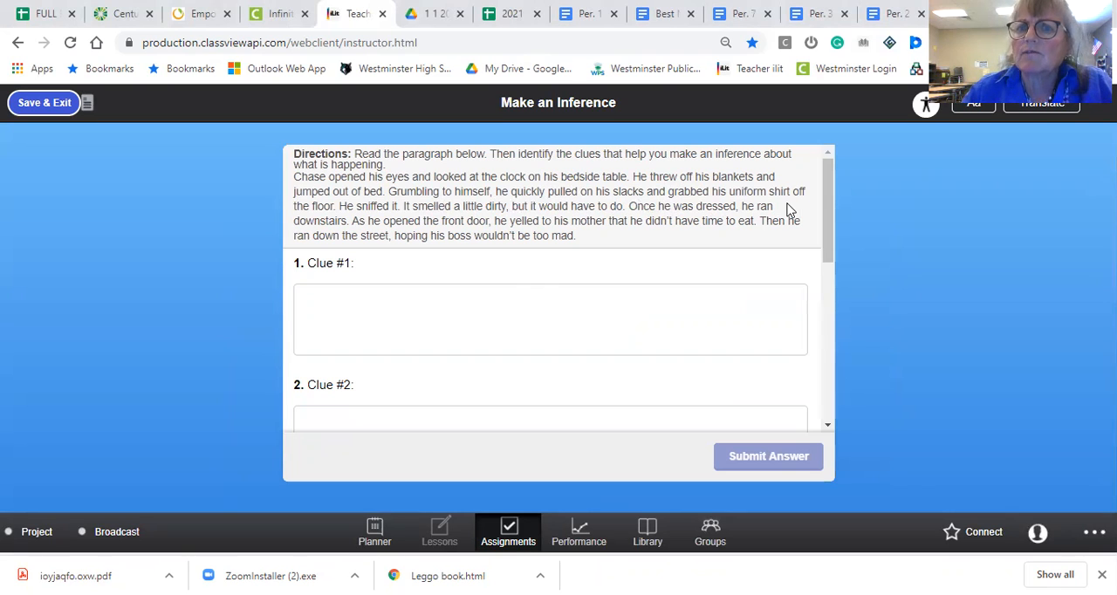
pyautogui.moveTo(428, 211)
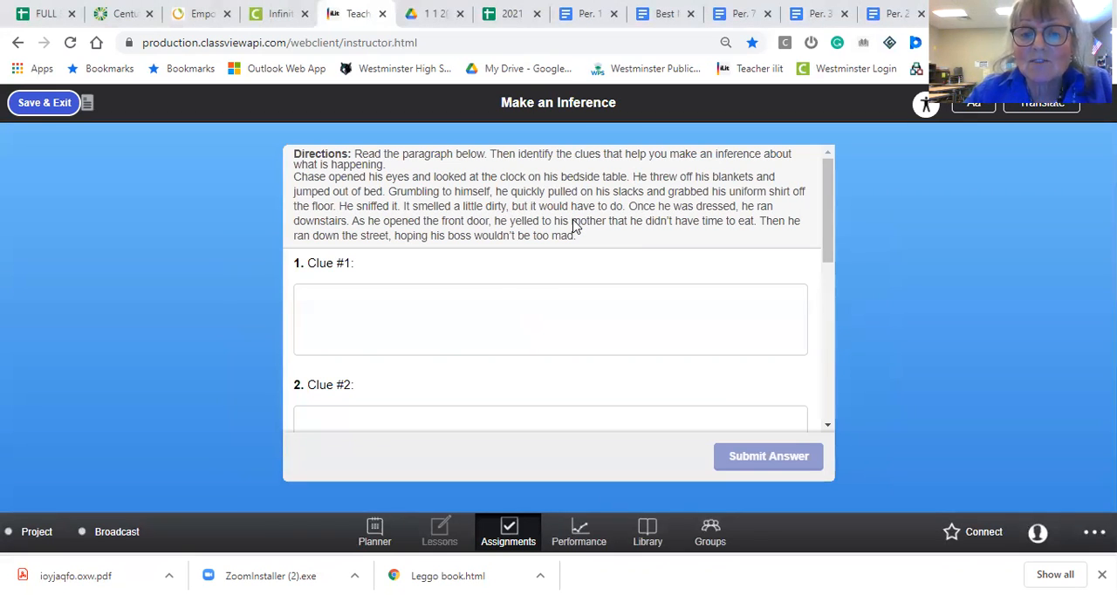
pyautogui.moveTo(698, 236)
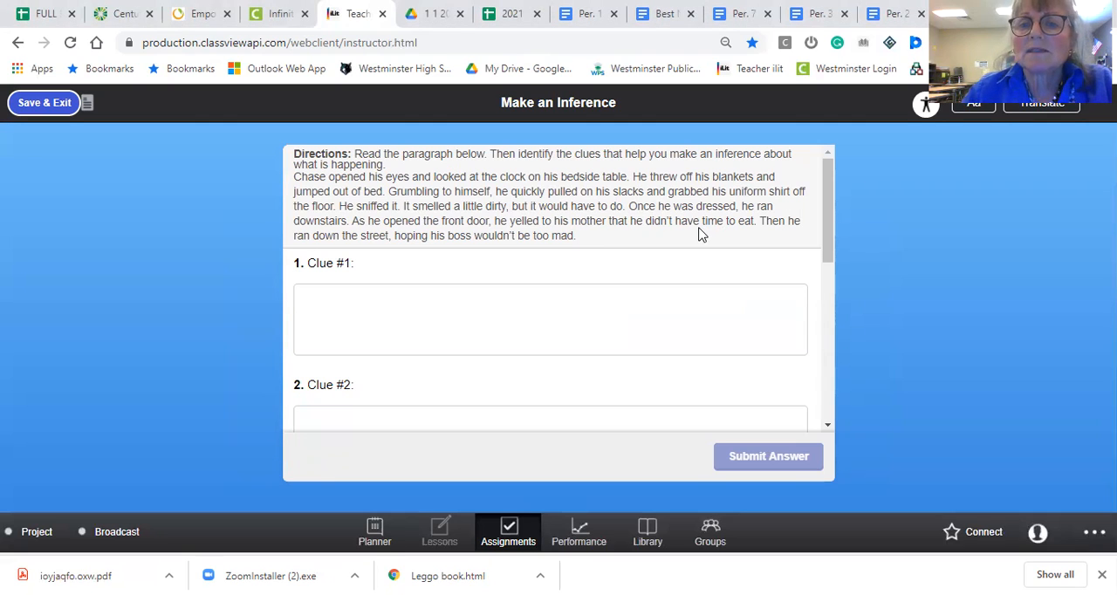
pyautogui.moveTo(611, 245)
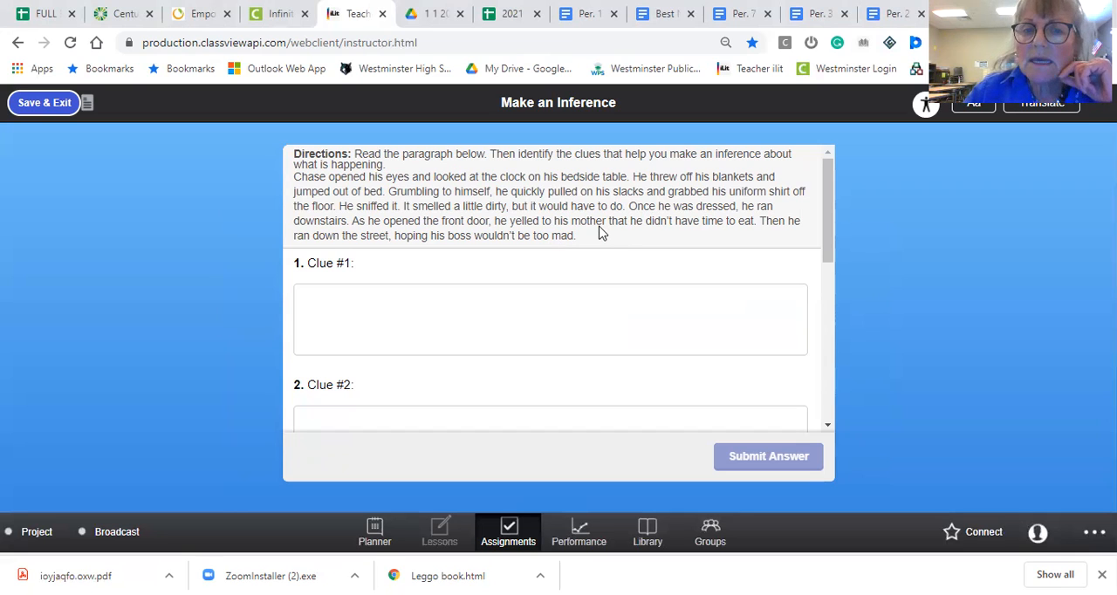
pyautogui.moveTo(657, 239)
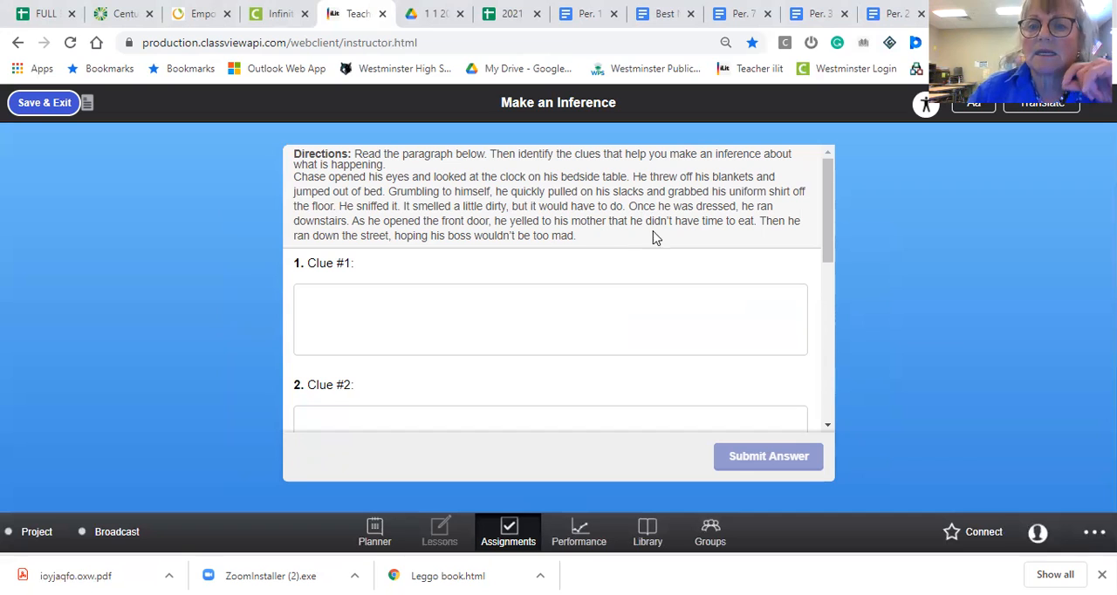
pyautogui.moveTo(692, 254)
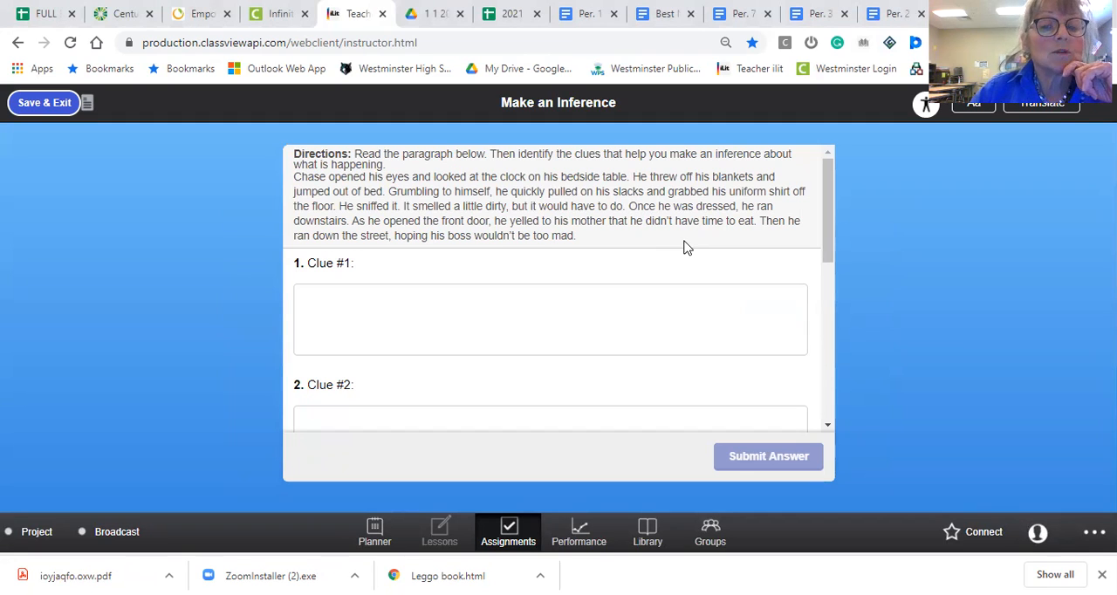
pyautogui.moveTo(684, 251)
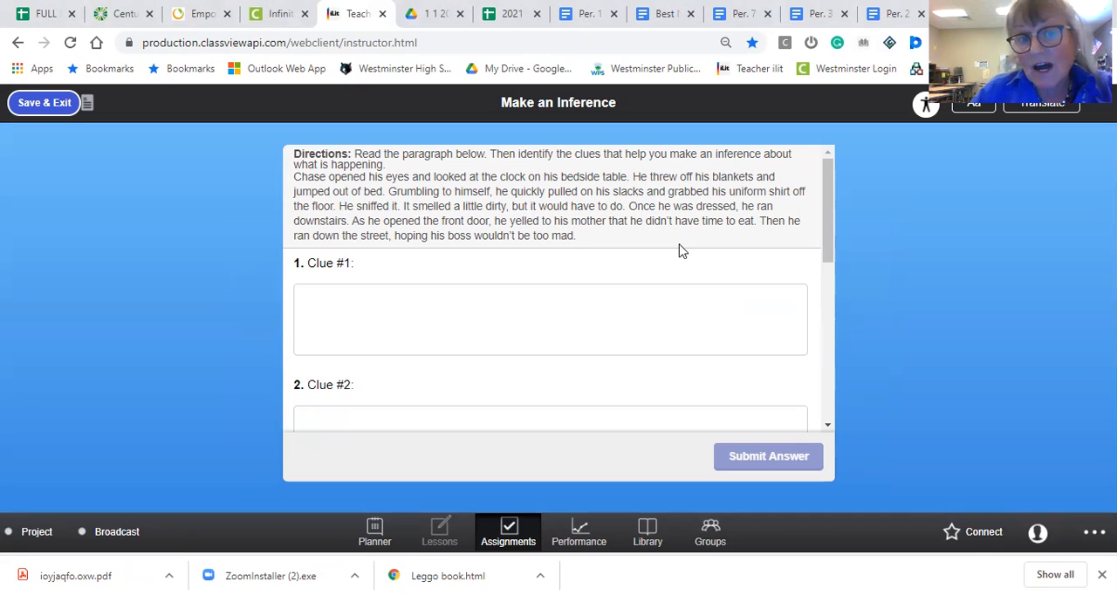
# Step: Scroll through Clues #1–4 and the Inference box, then save and exit
pyautogui.scroll(-3)
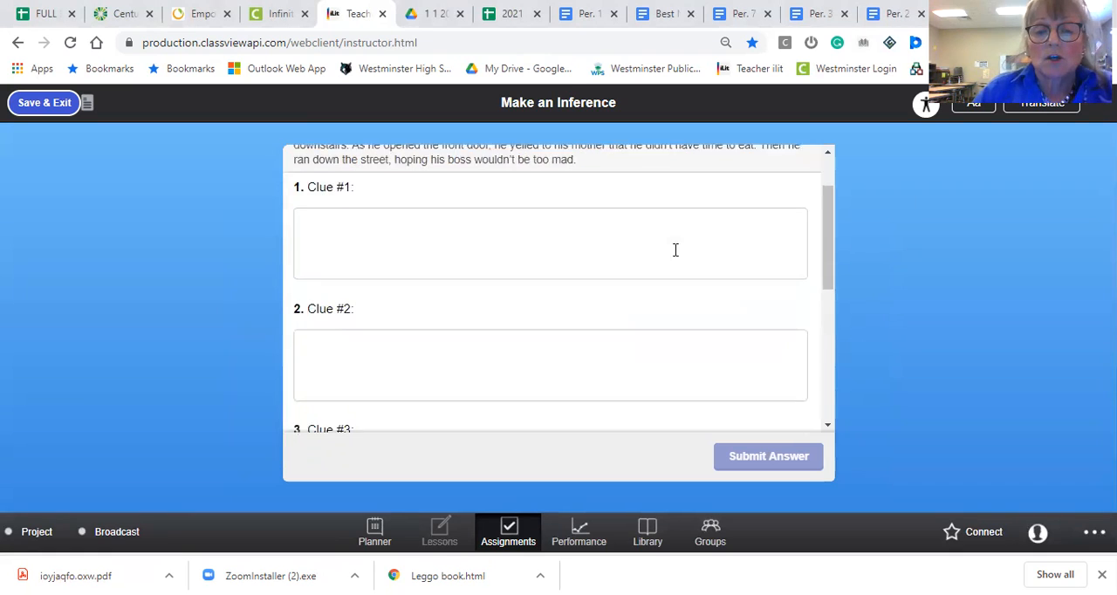
pyautogui.scroll(-3)
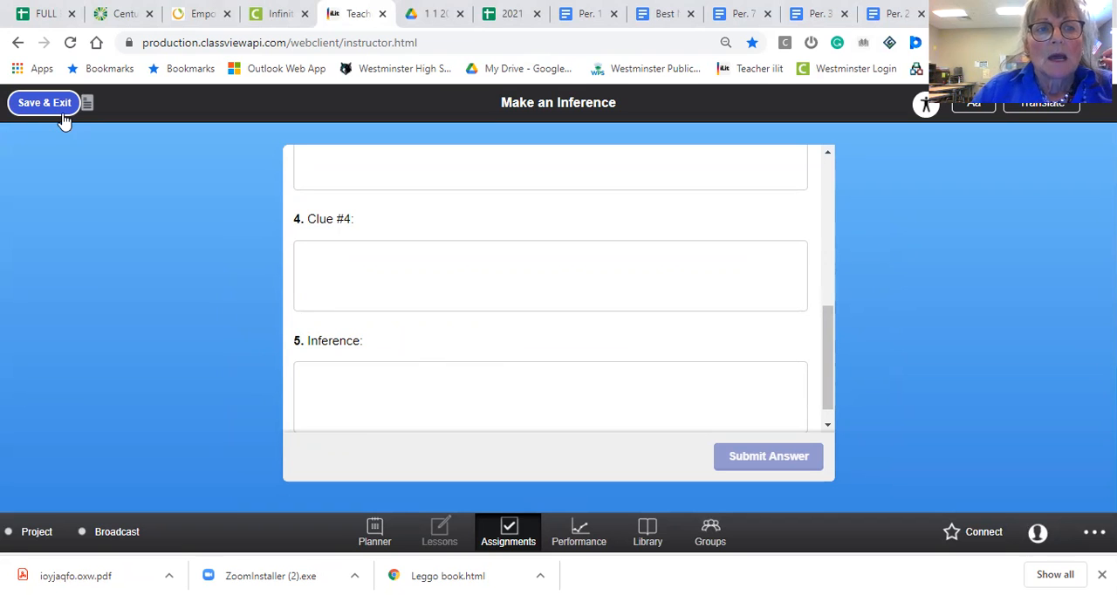
pyautogui.click(43, 102)
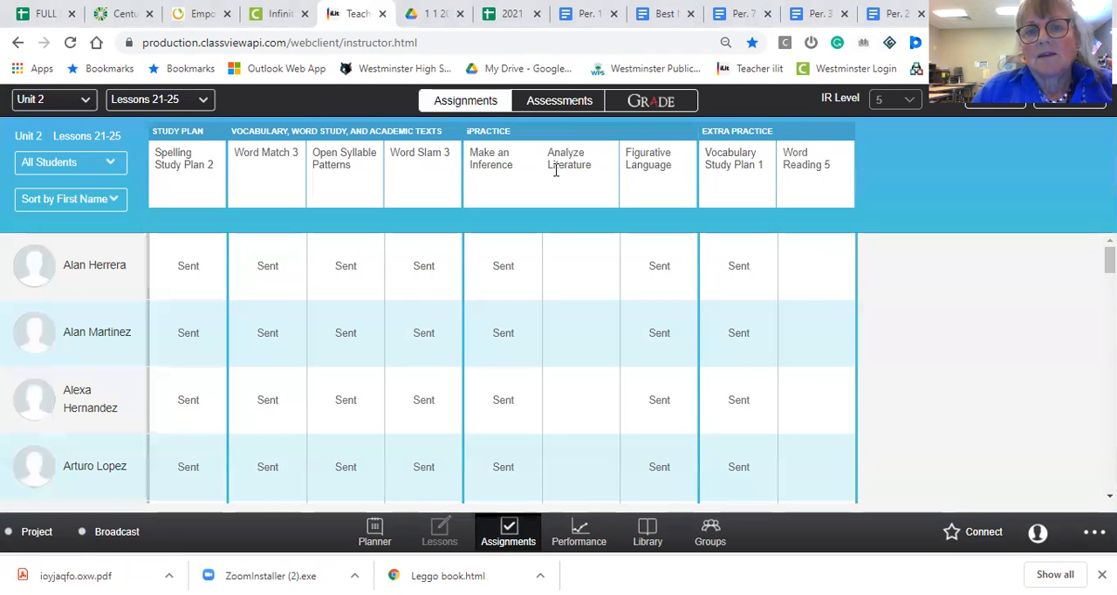
# Step: View the Figurative Language assignment from its column header options
pyautogui.click(649, 158)
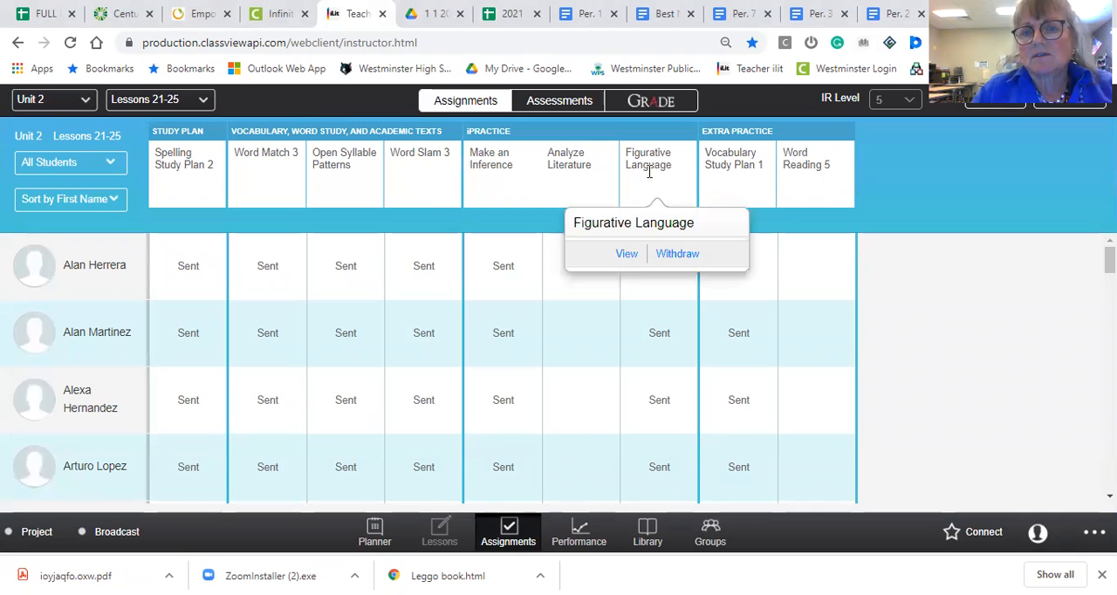
pyautogui.click(627, 254)
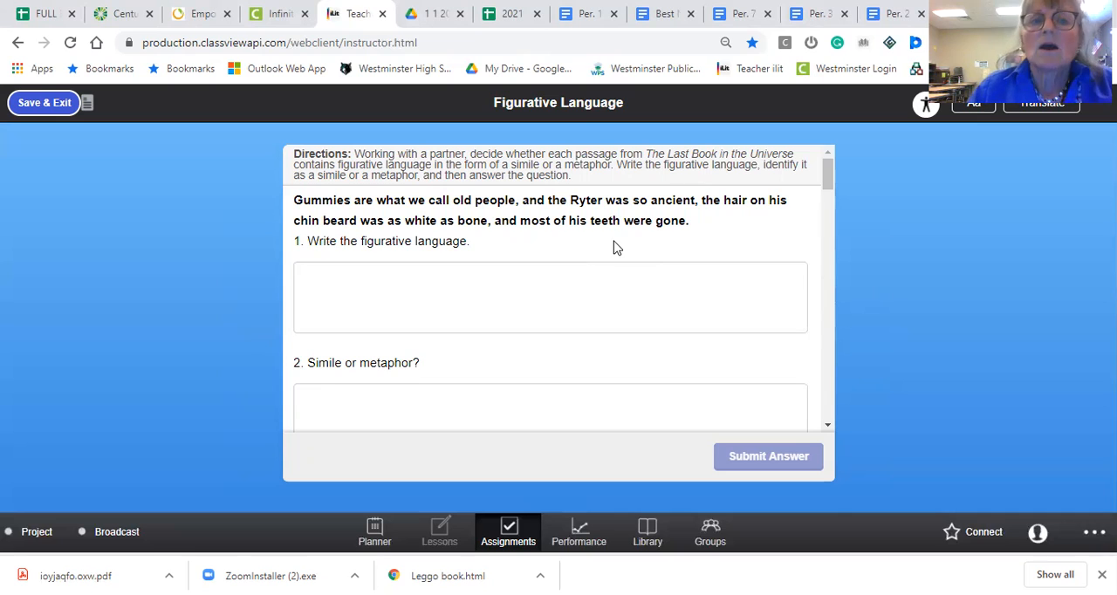
pyautogui.moveTo(568, 227)
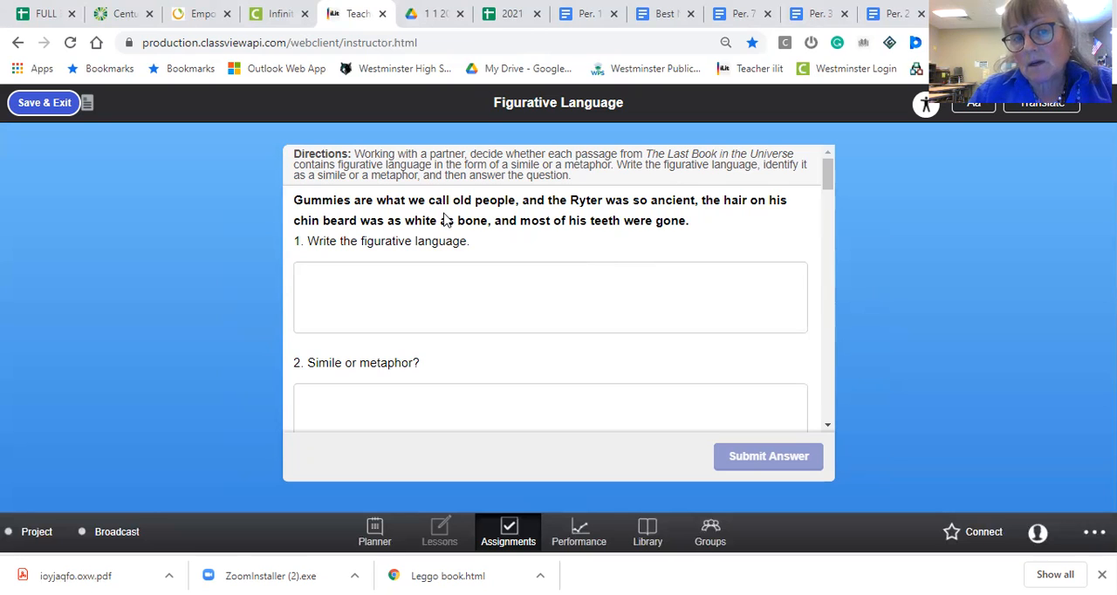
pyautogui.moveTo(623, 216)
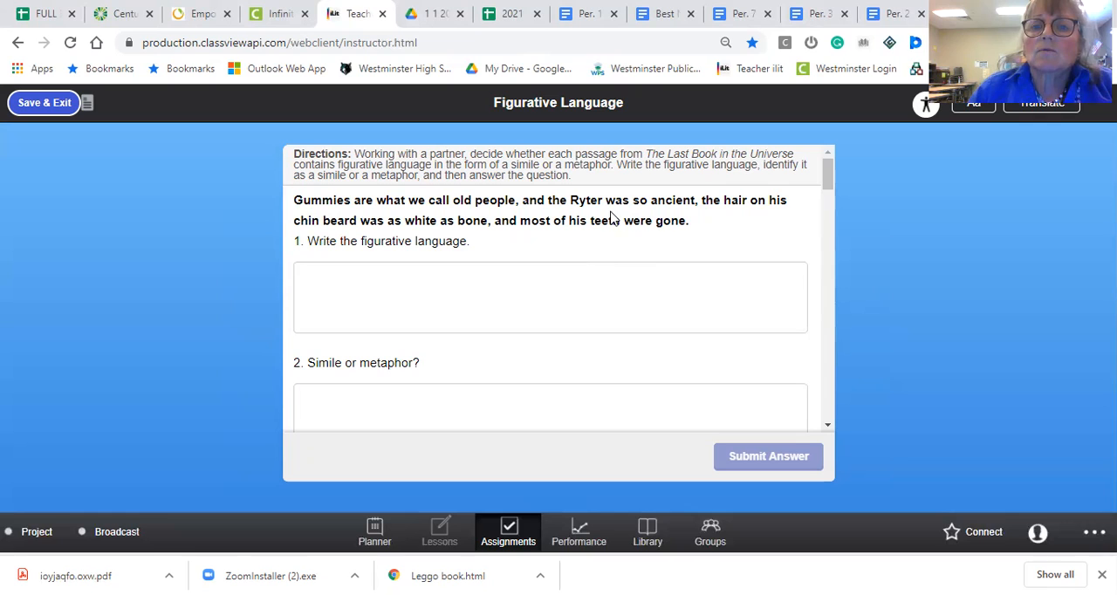
pyautogui.moveTo(510, 230)
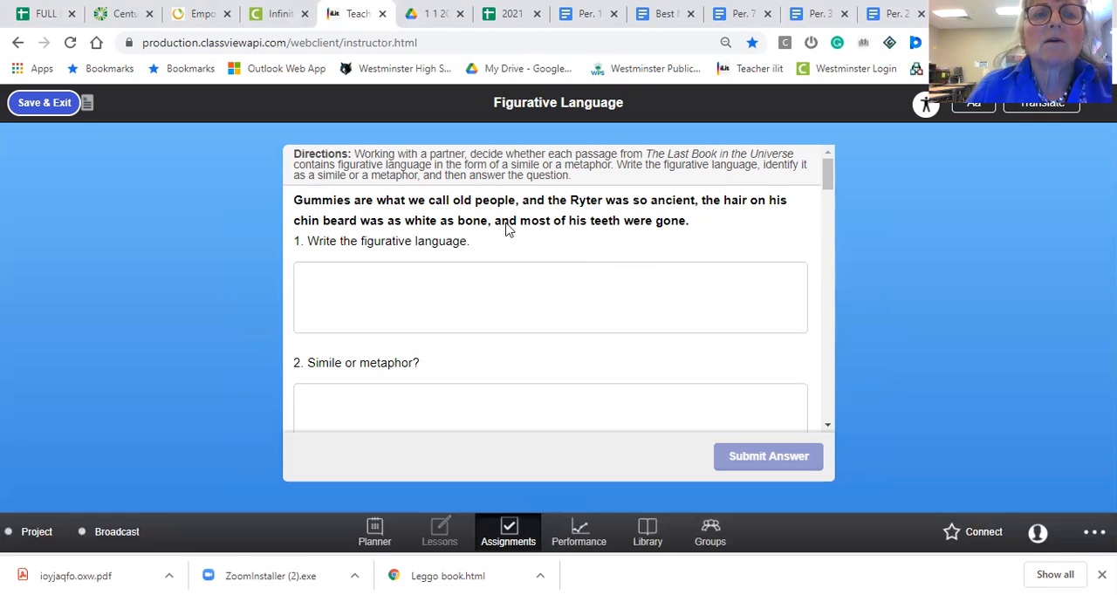
pyautogui.moveTo(442, 235)
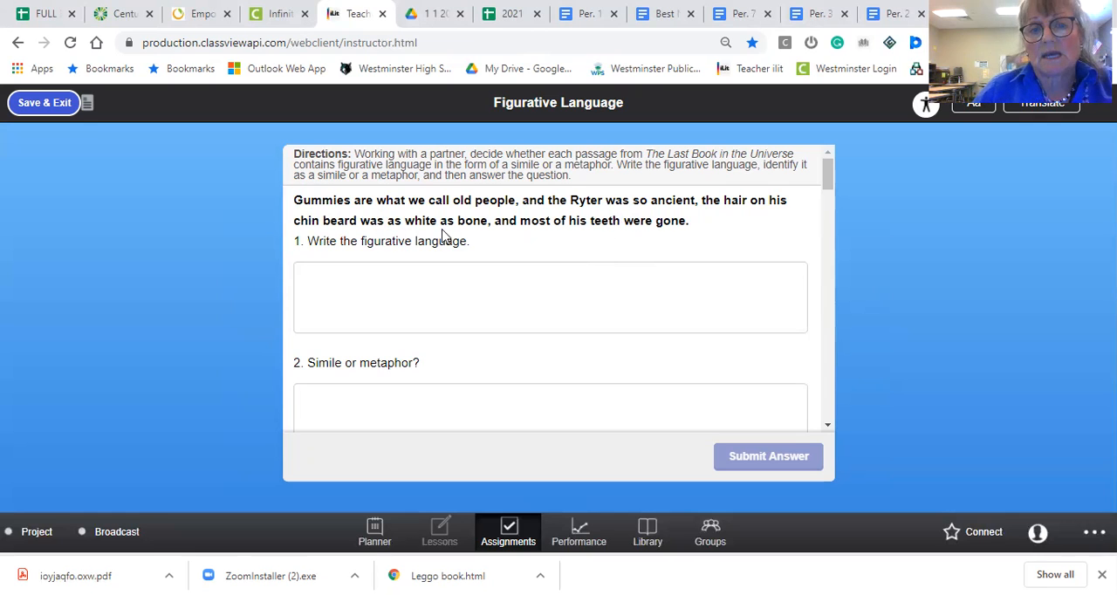
pyautogui.moveTo(521, 246)
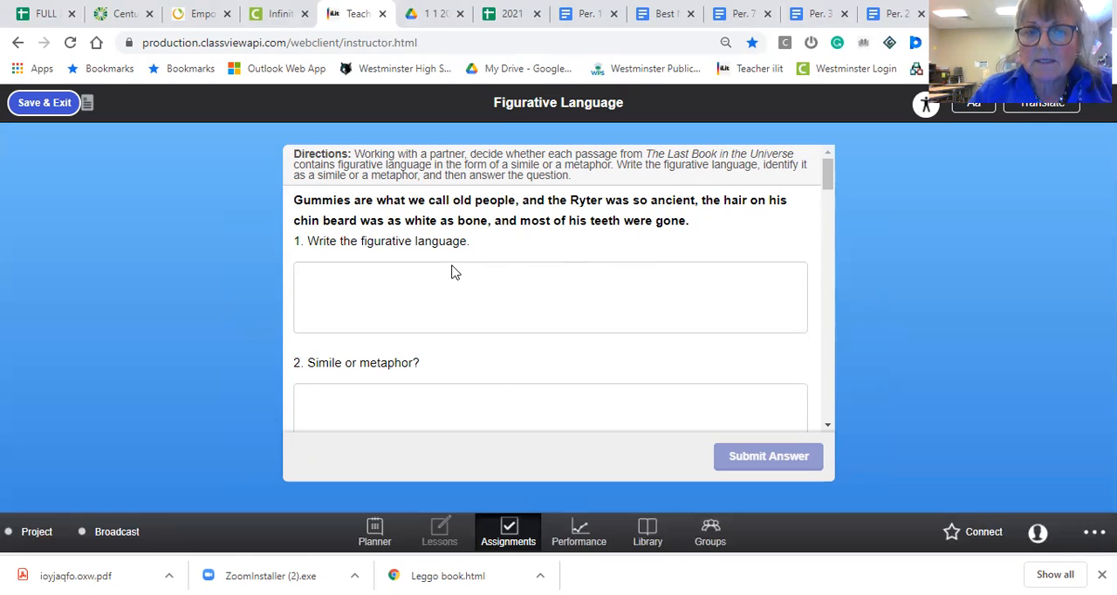
pyautogui.moveTo(458, 270)
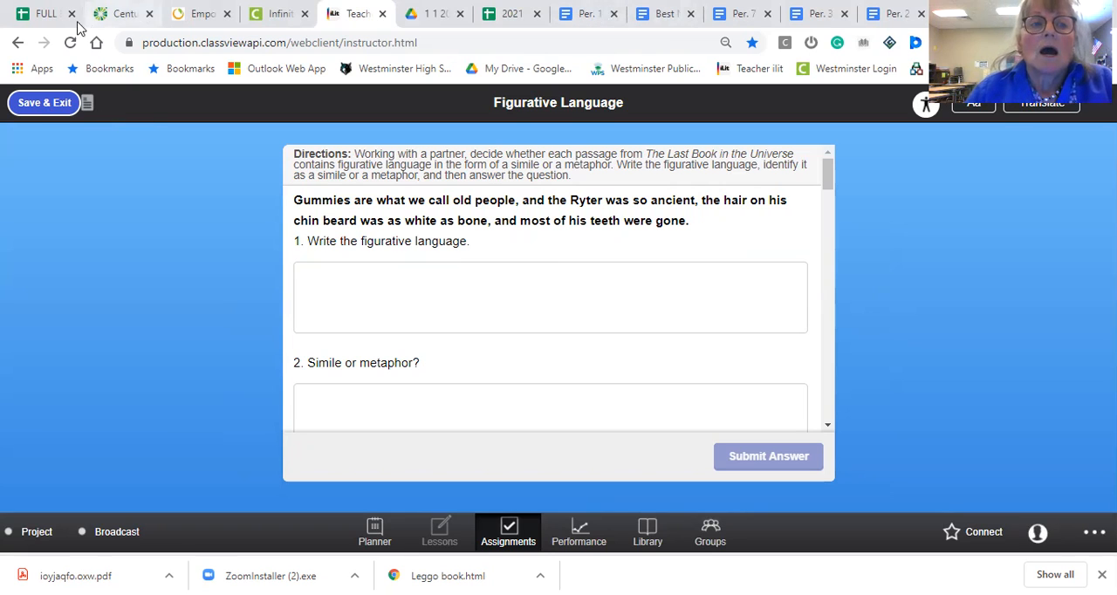
# Step: Exit Figurative Language and show the Vocabulary Study Plan 1 options
pyautogui.click(44, 102)
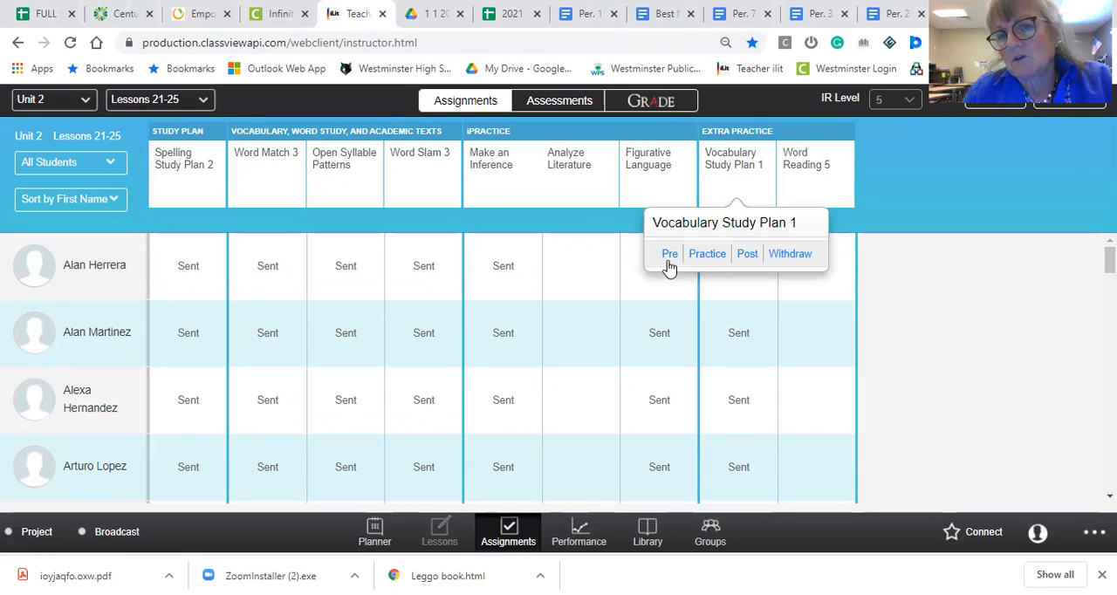
pyautogui.moveTo(764, 264)
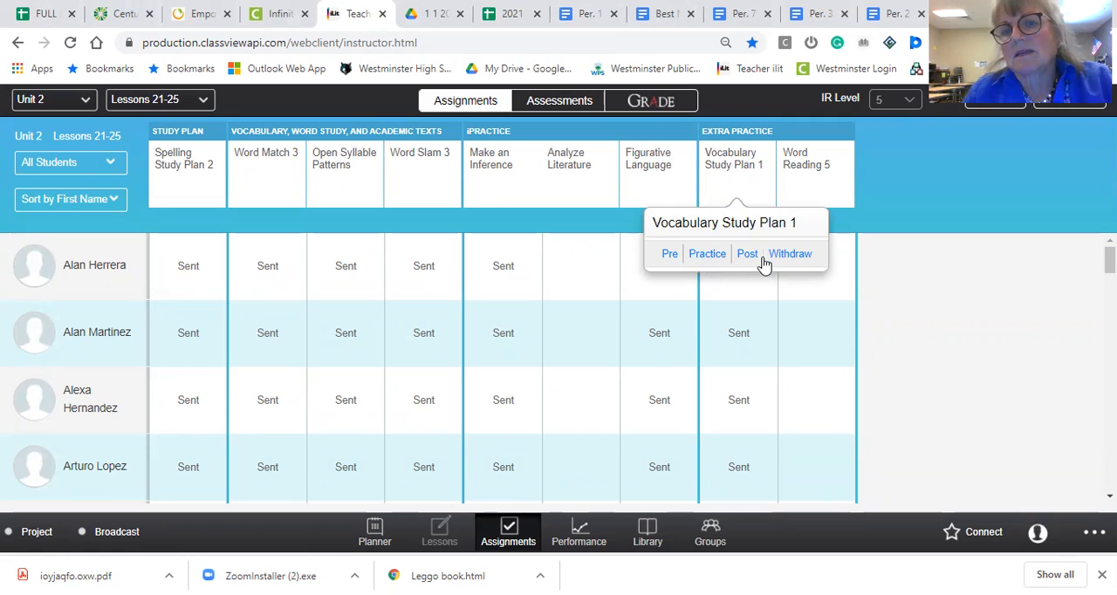
pyautogui.moveTo(802, 259)
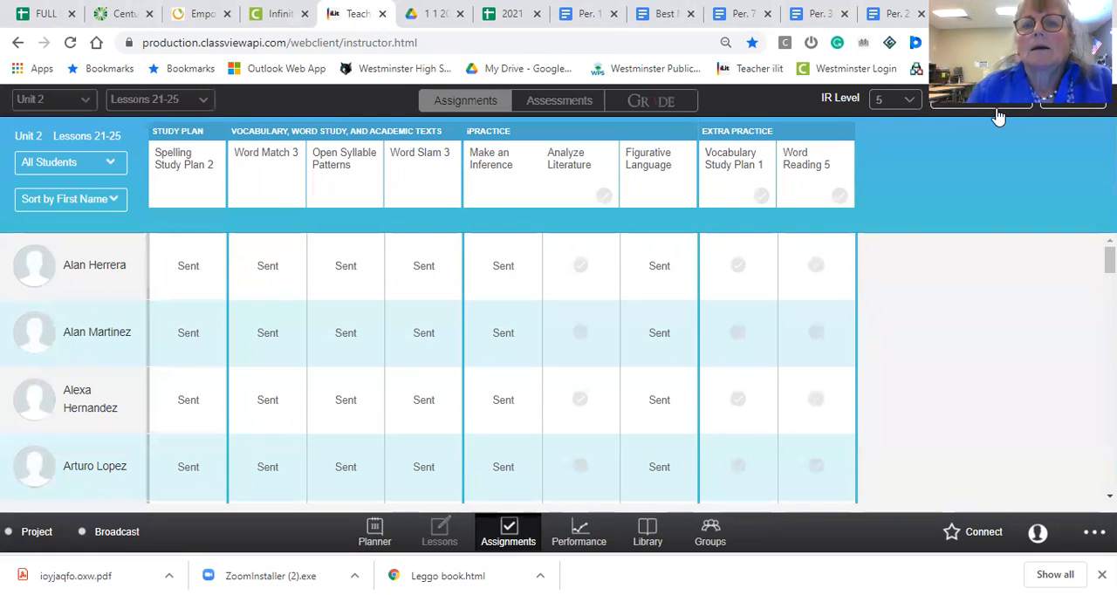
pyautogui.click(761, 195)
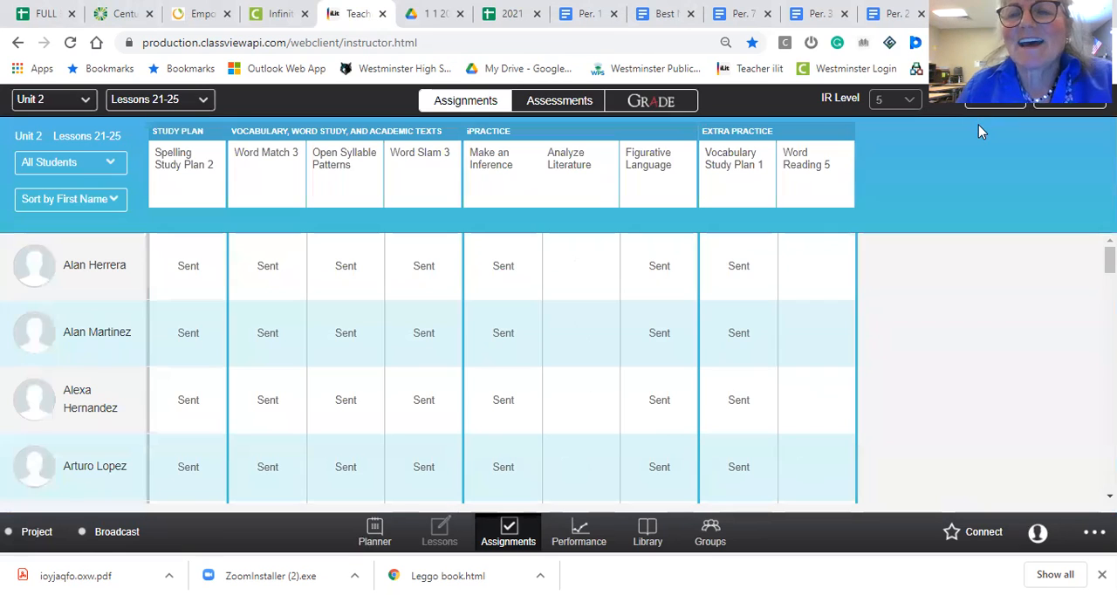
pyautogui.moveTo(969, 141)
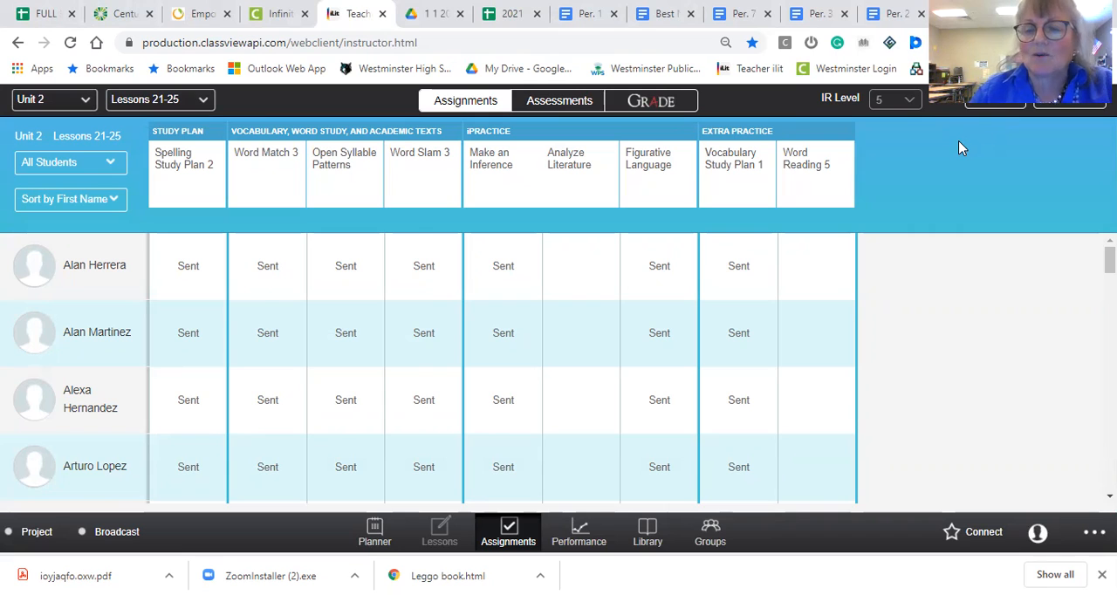
pyautogui.moveTo(947, 289)
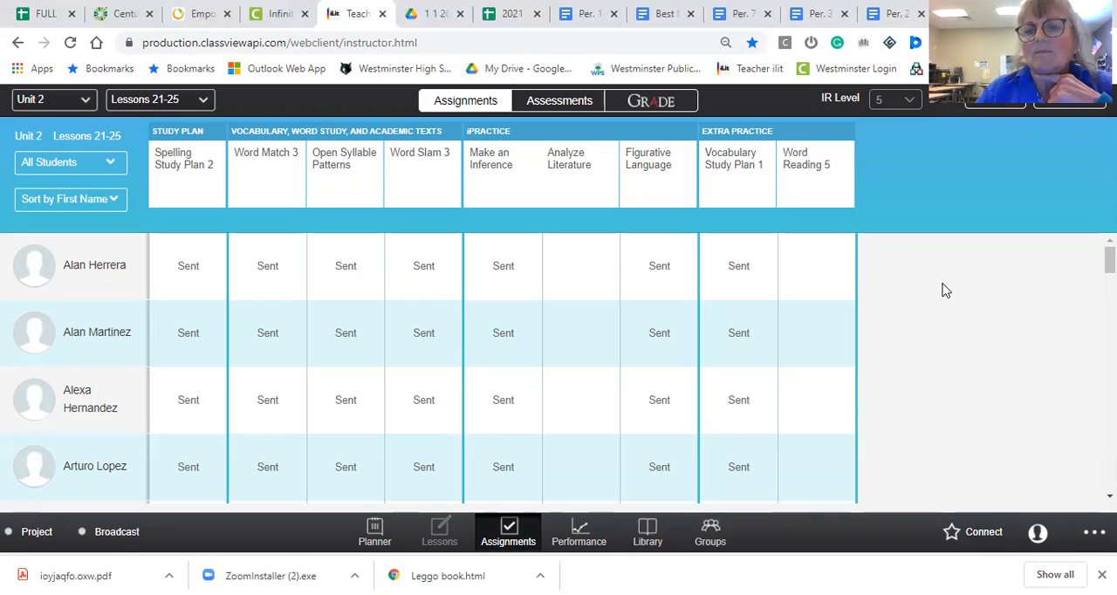
pyautogui.moveTo(929, 152)
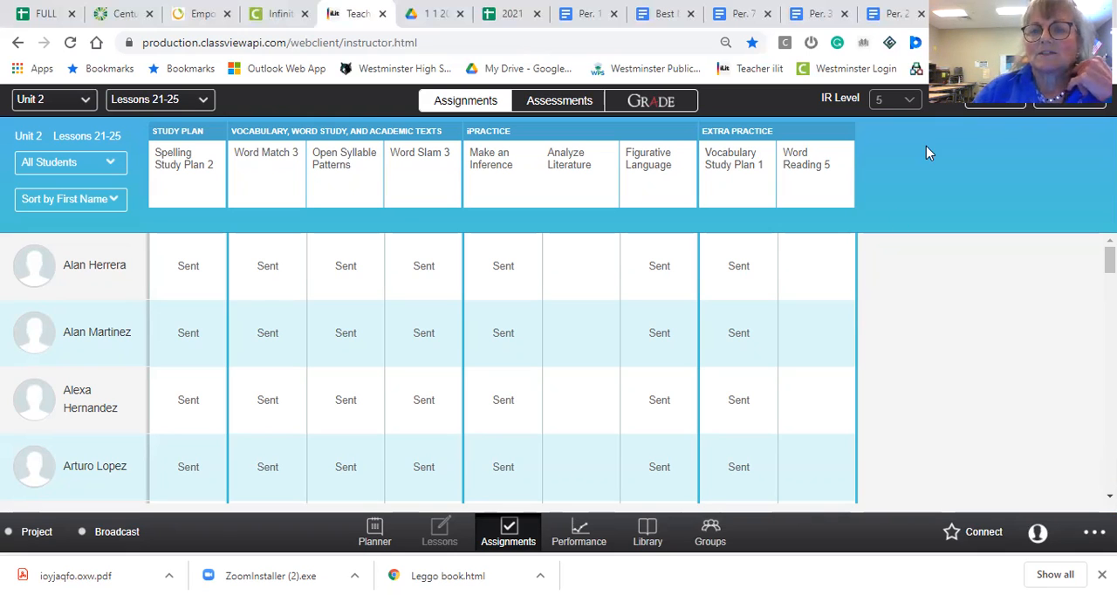